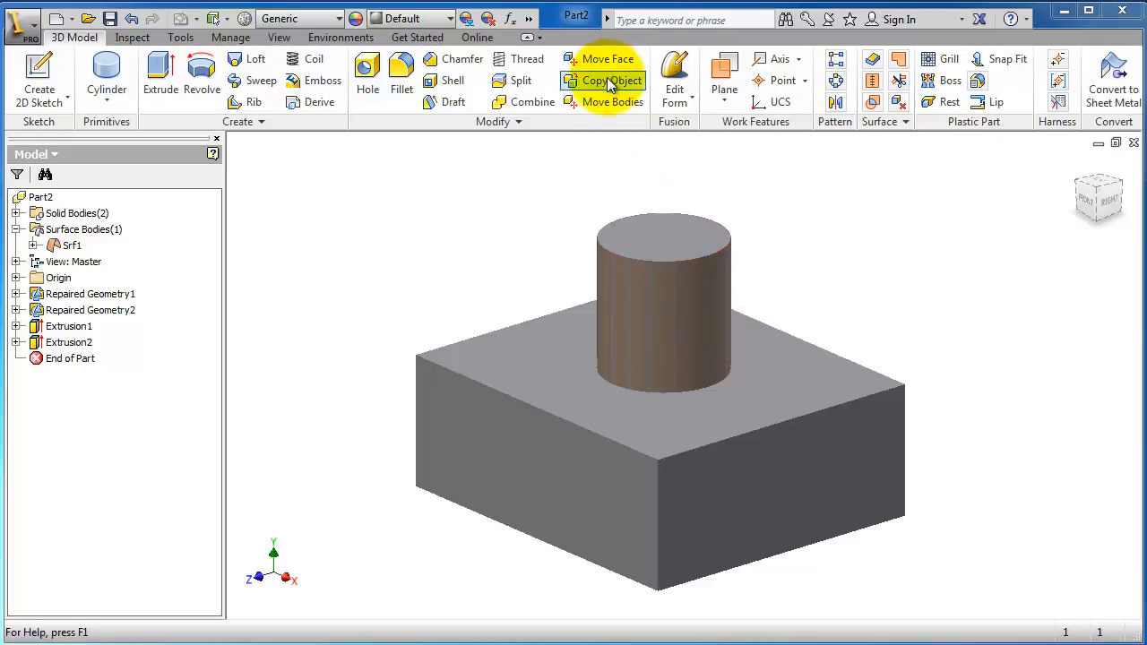
{"action": "mouse_move", "coordinate": [613, 81]}
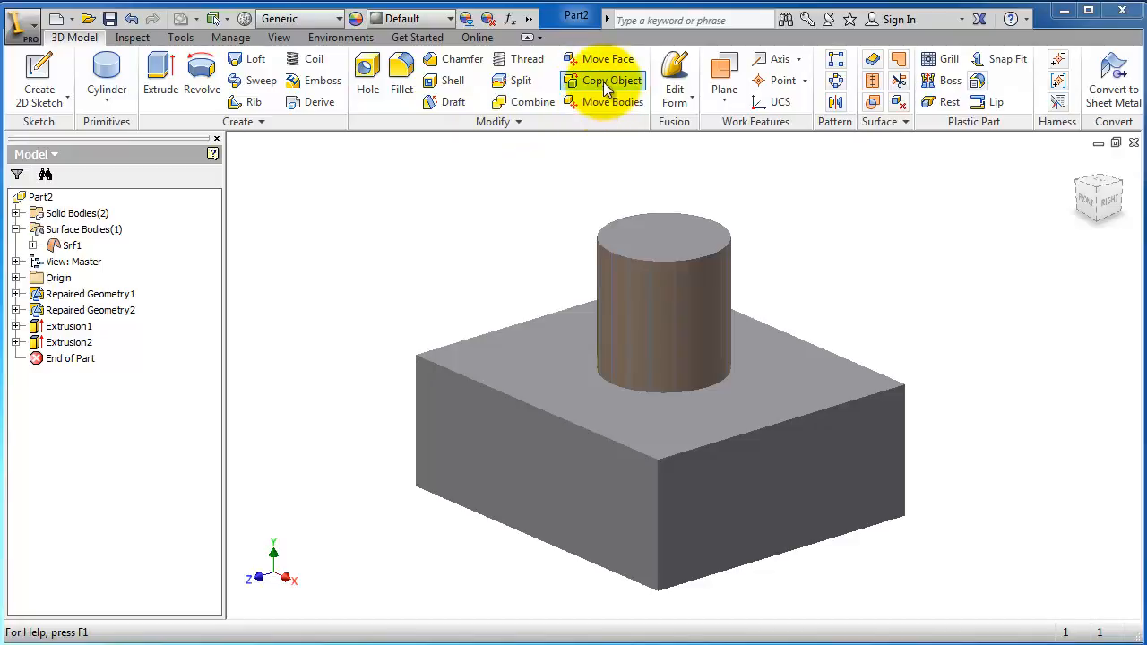
{"action": "mouse_move", "coordinate": [606, 147]}
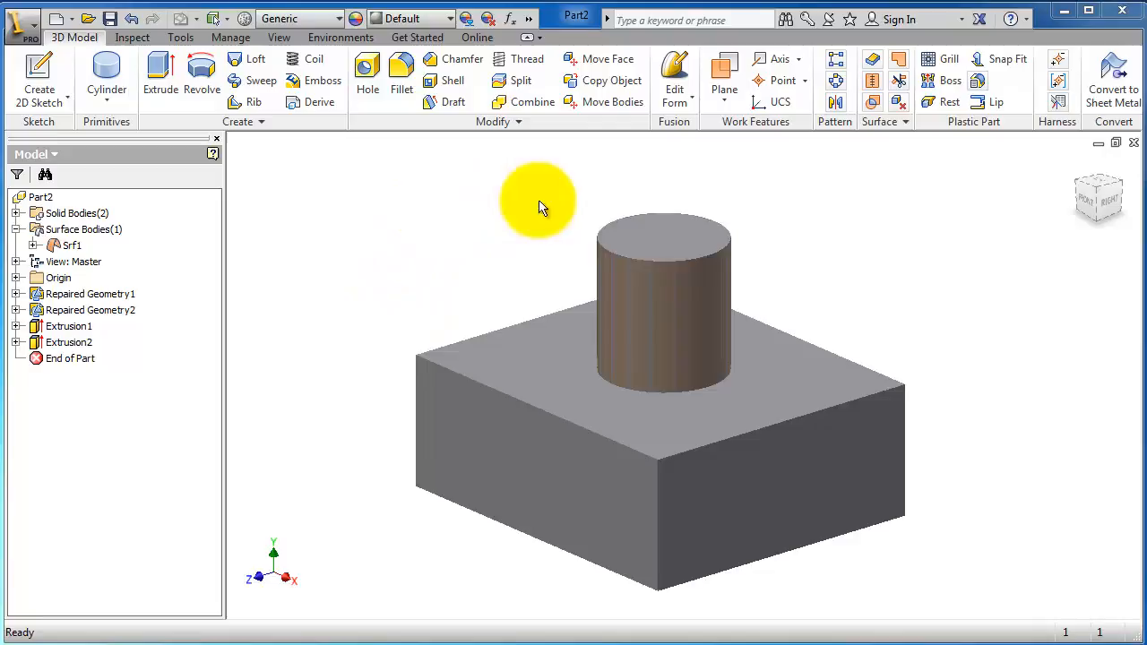
{"action": "mouse_move", "coordinate": [340, 426]}
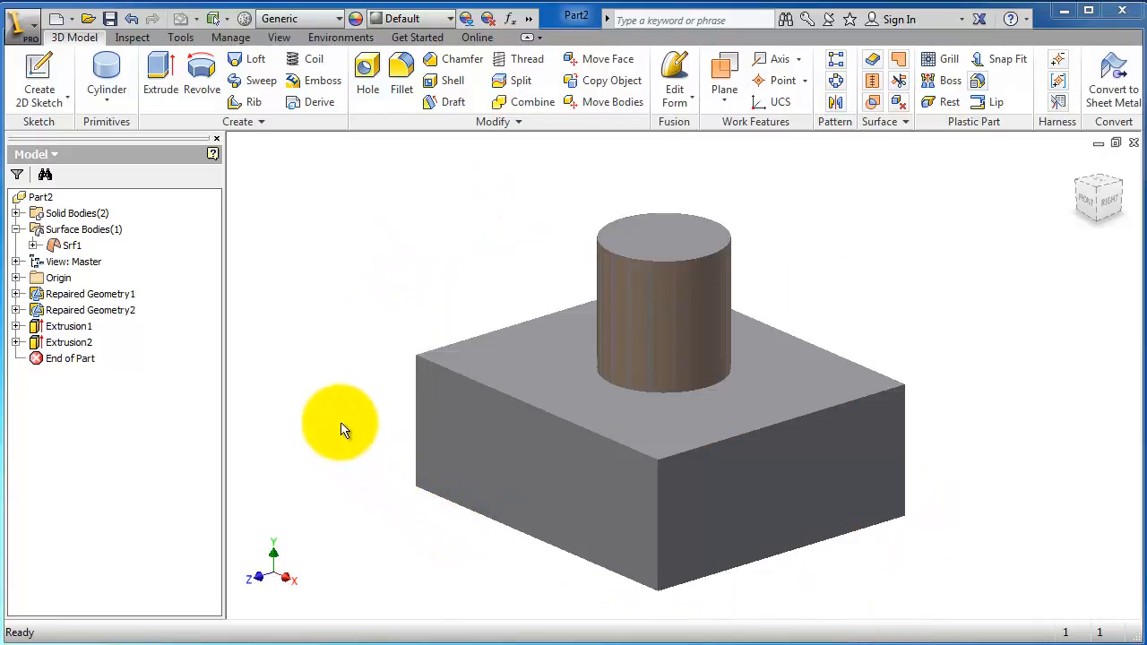
{"action": "mouse_move", "coordinate": [398, 301]}
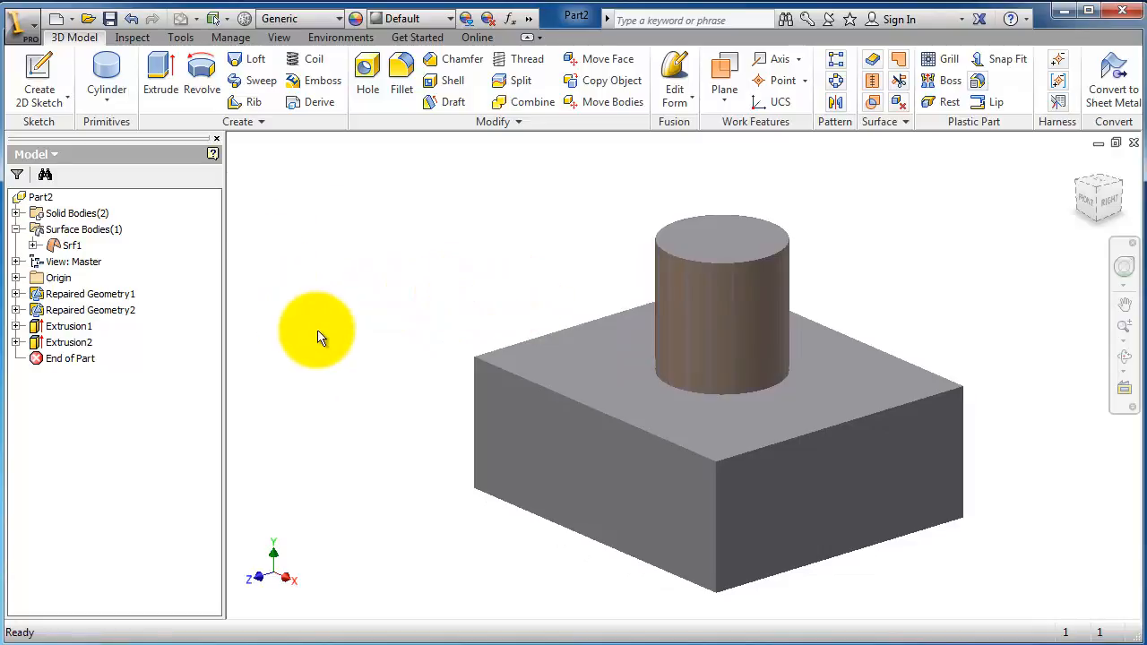
{"action": "mouse_move", "coordinate": [151, 269]}
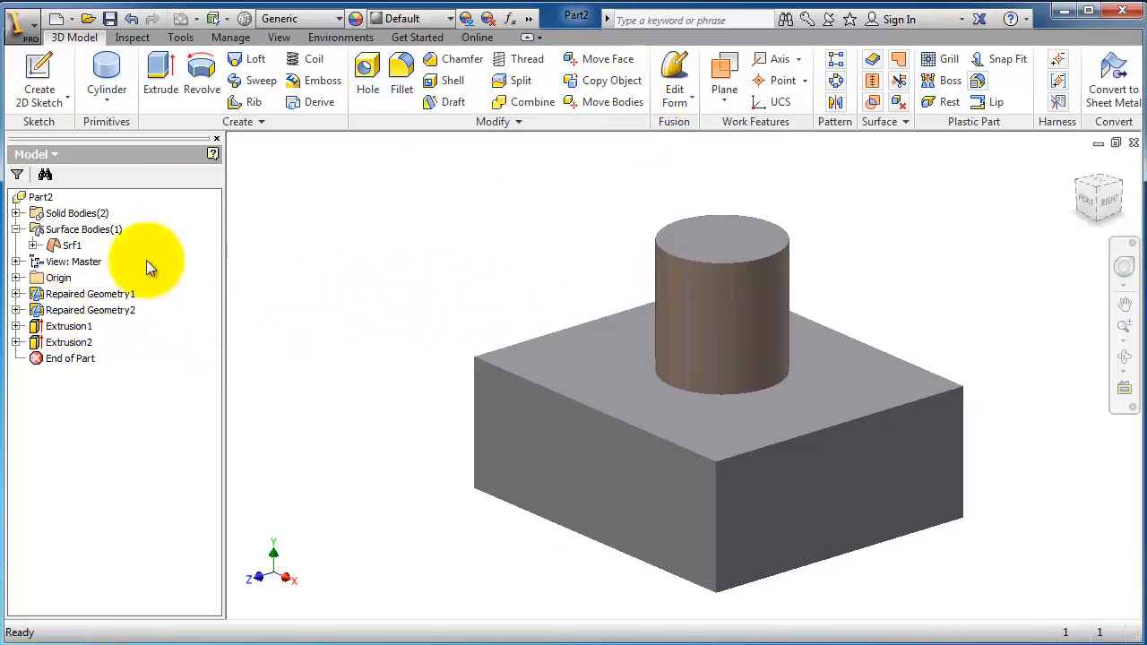
Select Repaired Geometry1 and Repaired Geometry2 in the Model browser for deletion
{"action": "left_click", "coordinate": [90, 294]}
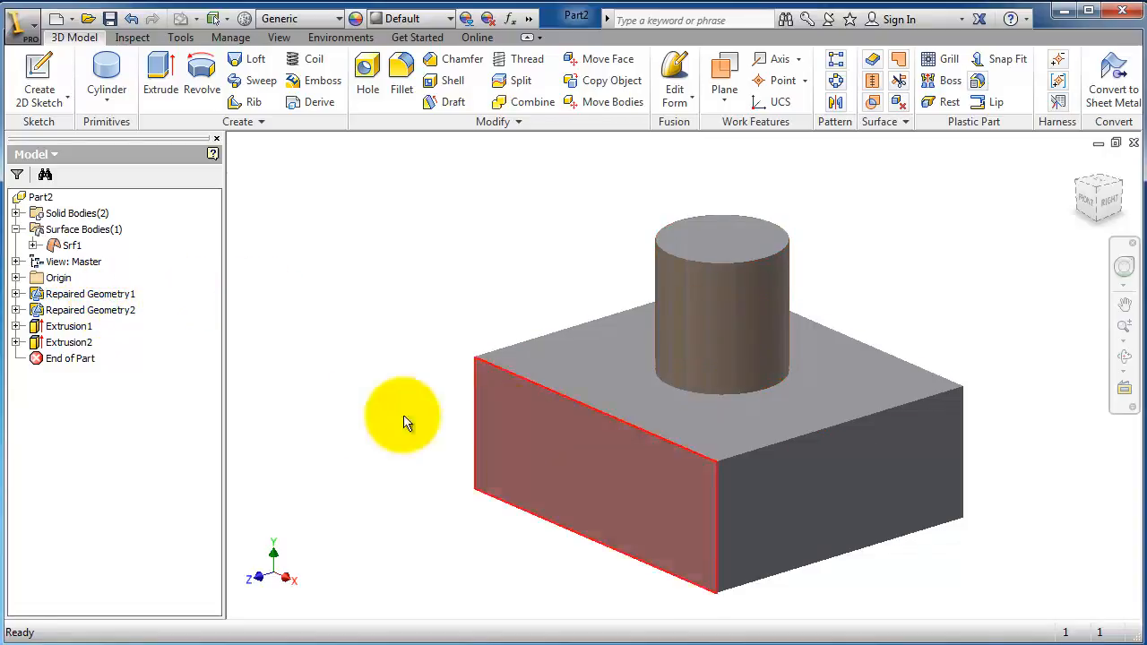
{"action": "left_click", "coordinate": [90, 294]}
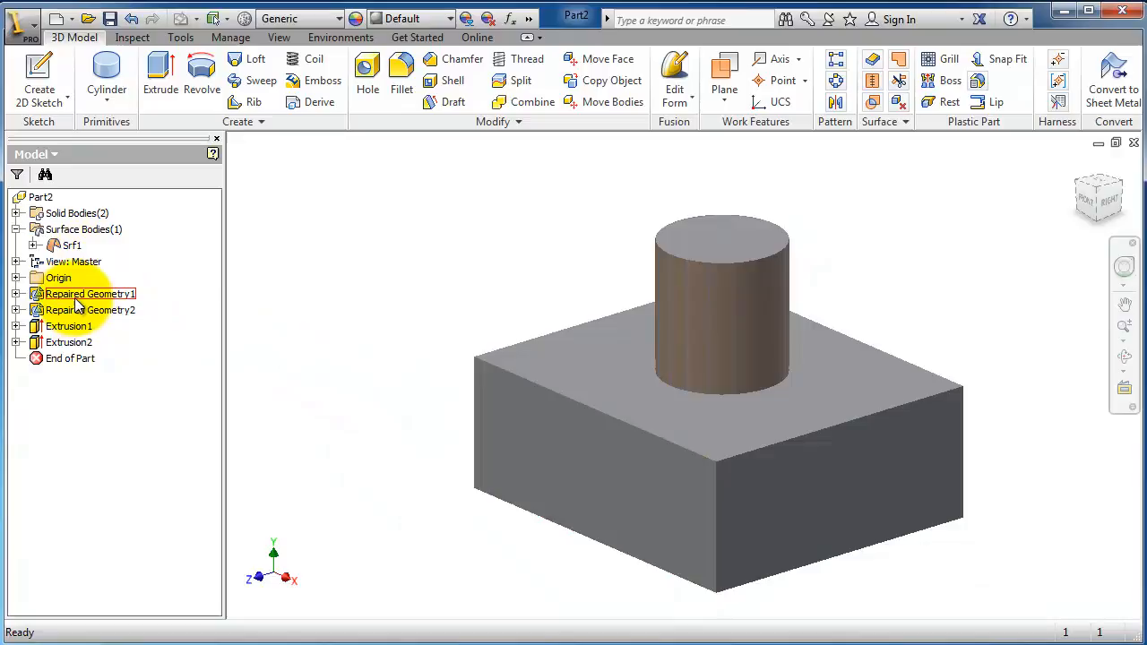
{"action": "left_click", "coordinate": [68, 326]}
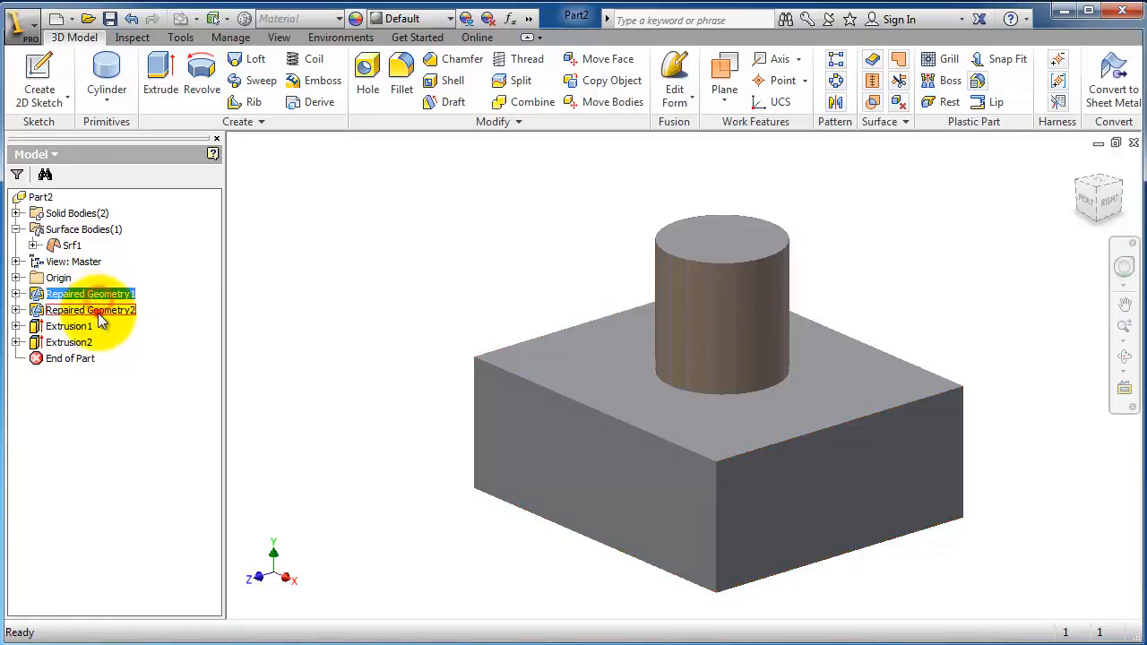
{"action": "left_click", "coordinate": [365, 319]}
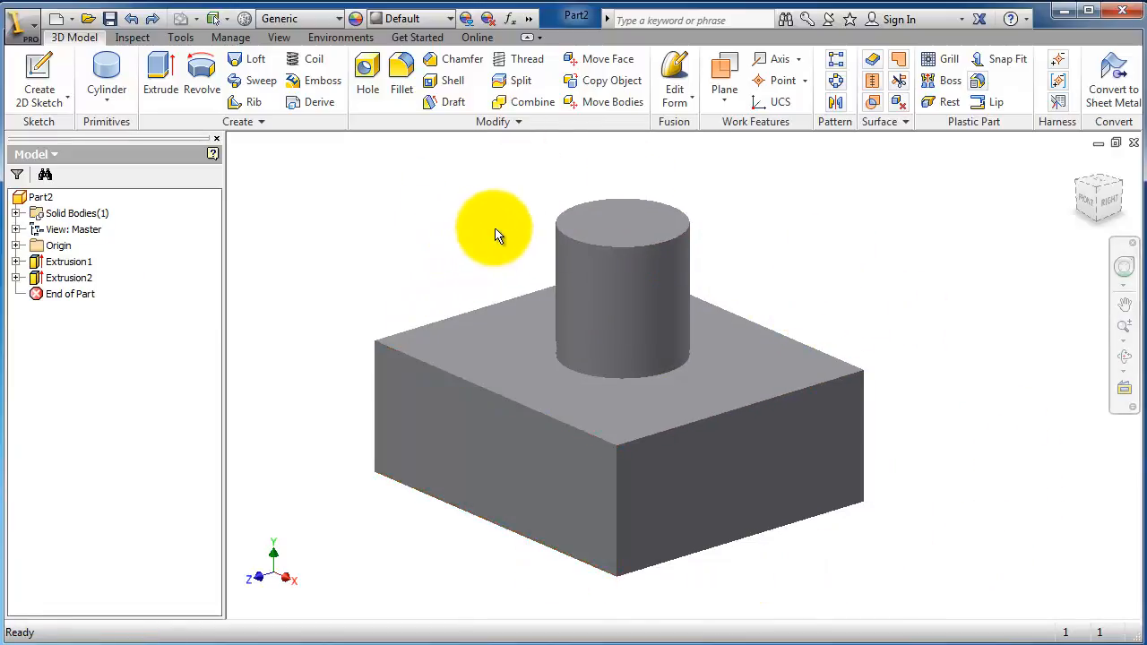
{"action": "mouse_move", "coordinate": [717, 233]}
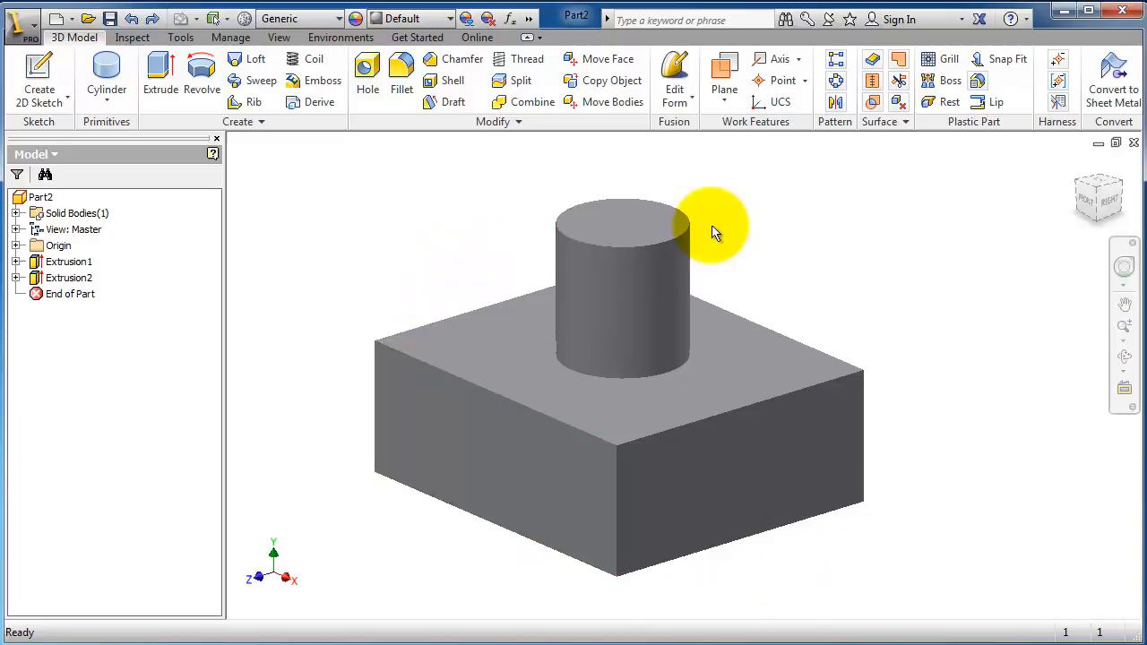
Start Copy Object and set the selection mode to Face
{"action": "left_click", "coordinate": [611, 81]}
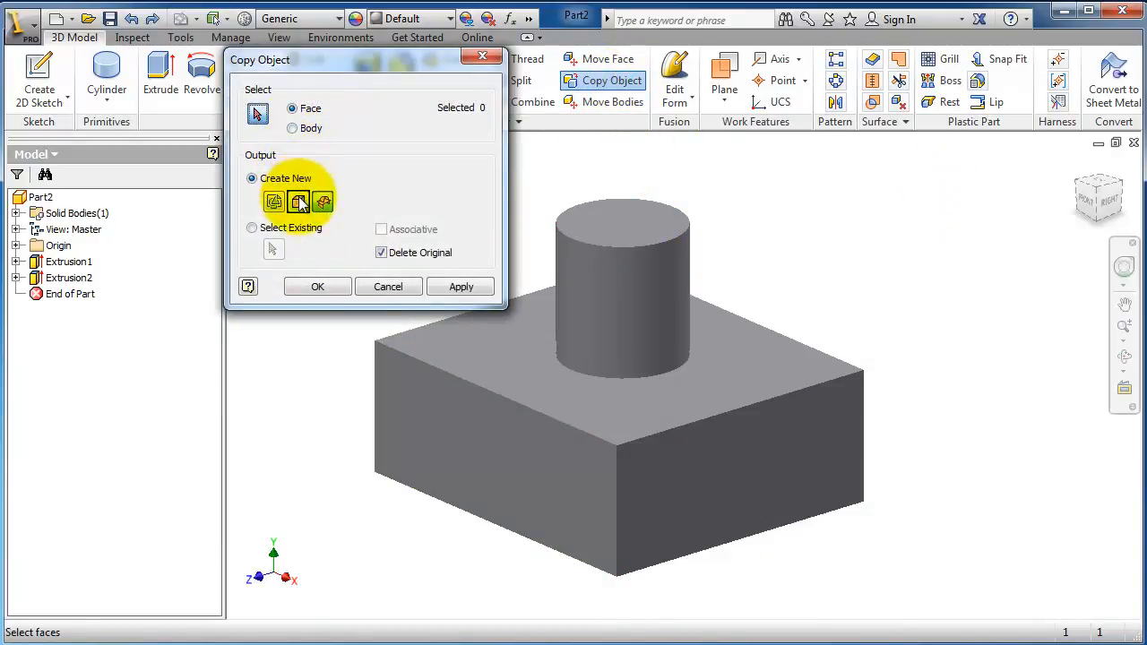
{"action": "mouse_move", "coordinate": [297, 201]}
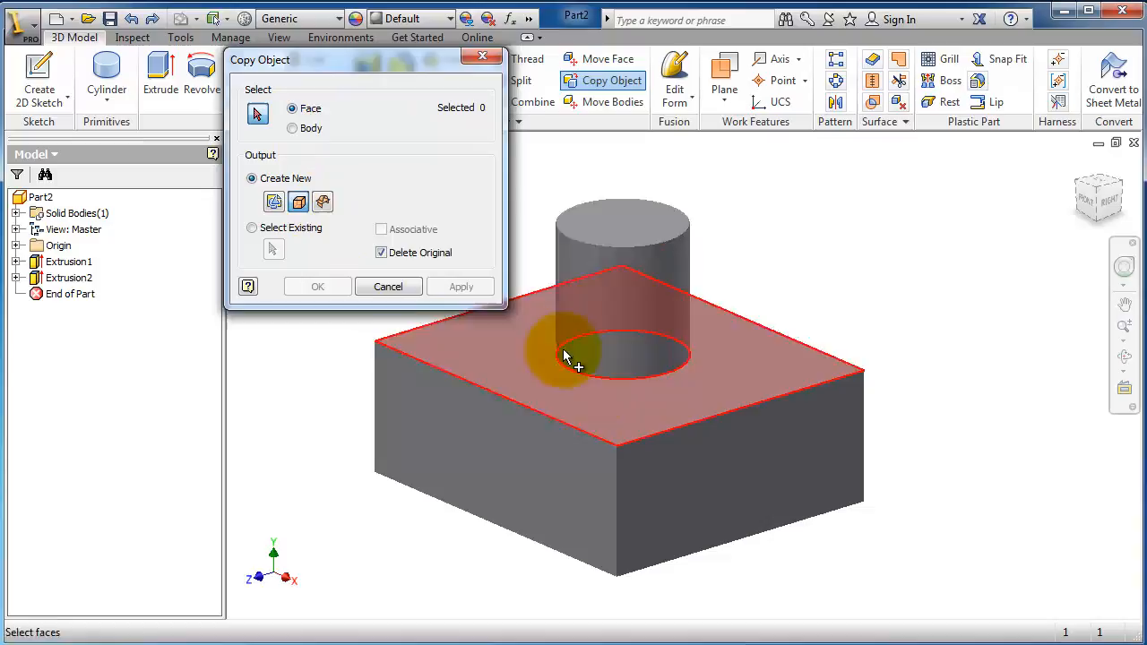
{"action": "left_click", "coordinate": [292, 129]}
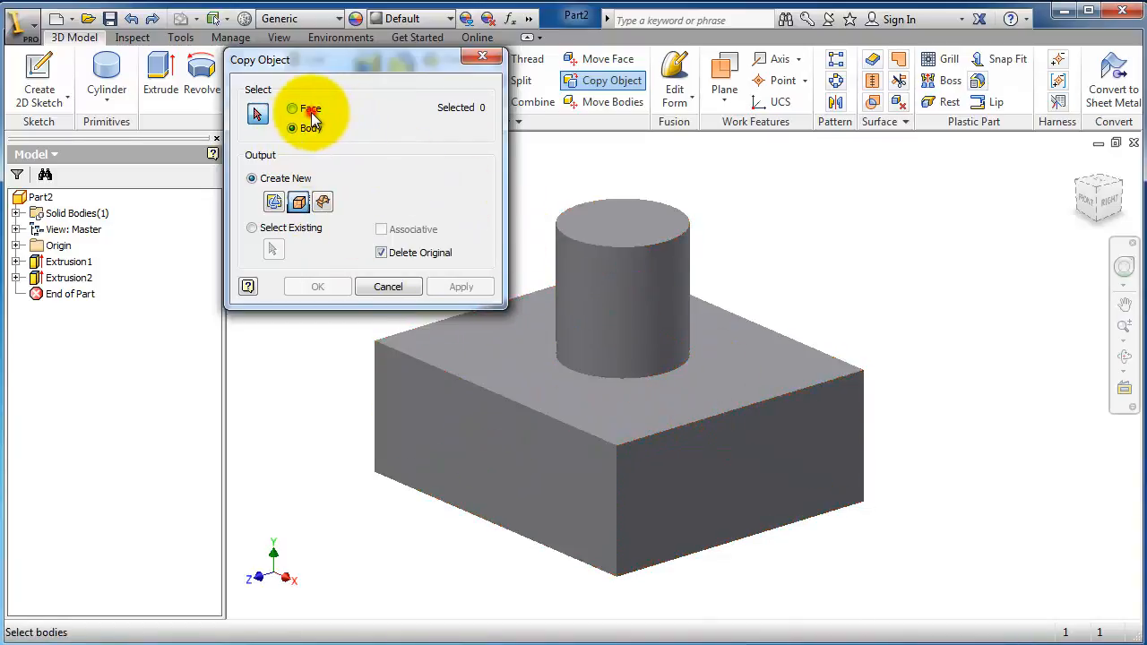
{"action": "left_click", "coordinate": [292, 107]}
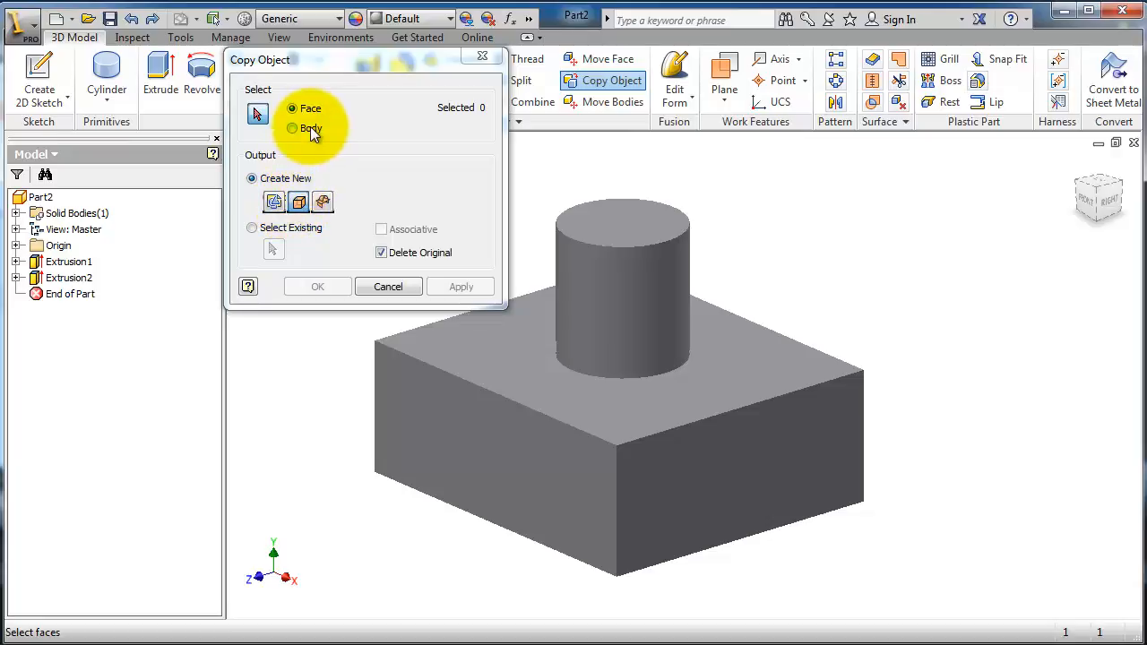
Copy the cylinder's side face as a new surface body, creating Surface1
{"action": "left_click", "coordinate": [627, 301]}
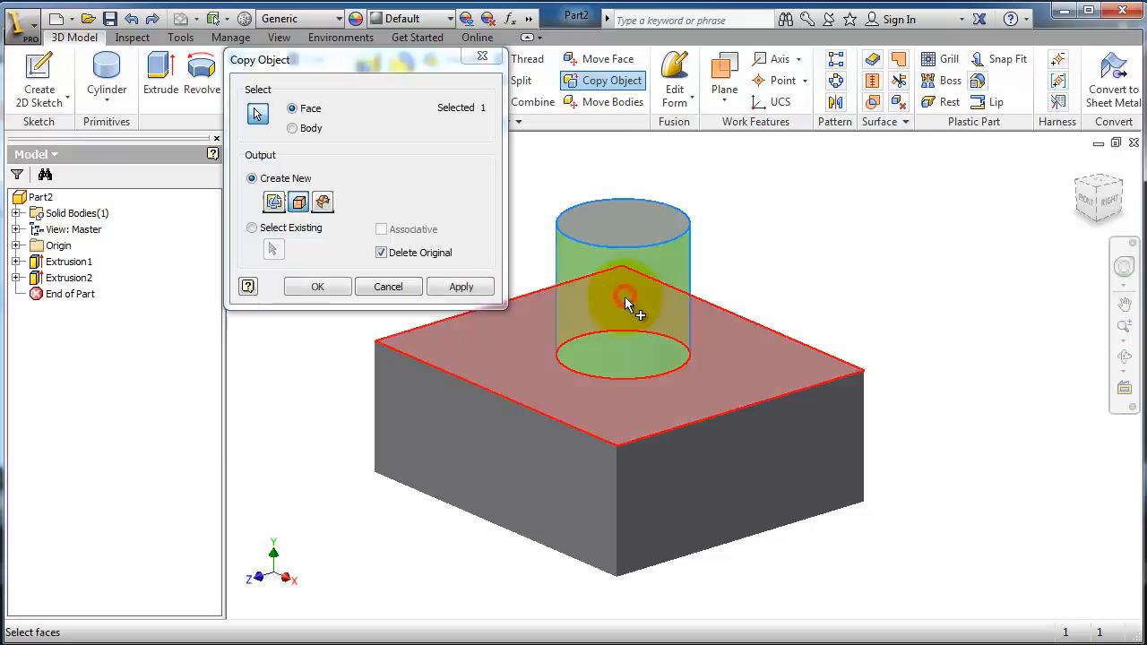
{"action": "left_click", "coordinate": [461, 286]}
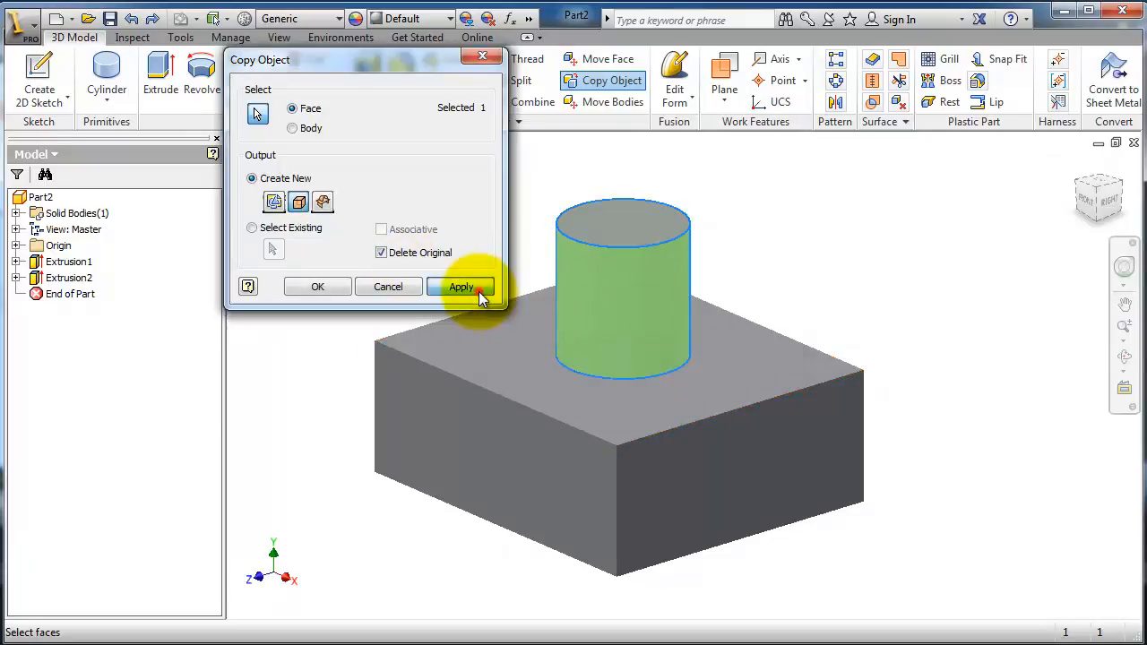
{"action": "left_click", "coordinate": [460, 287]}
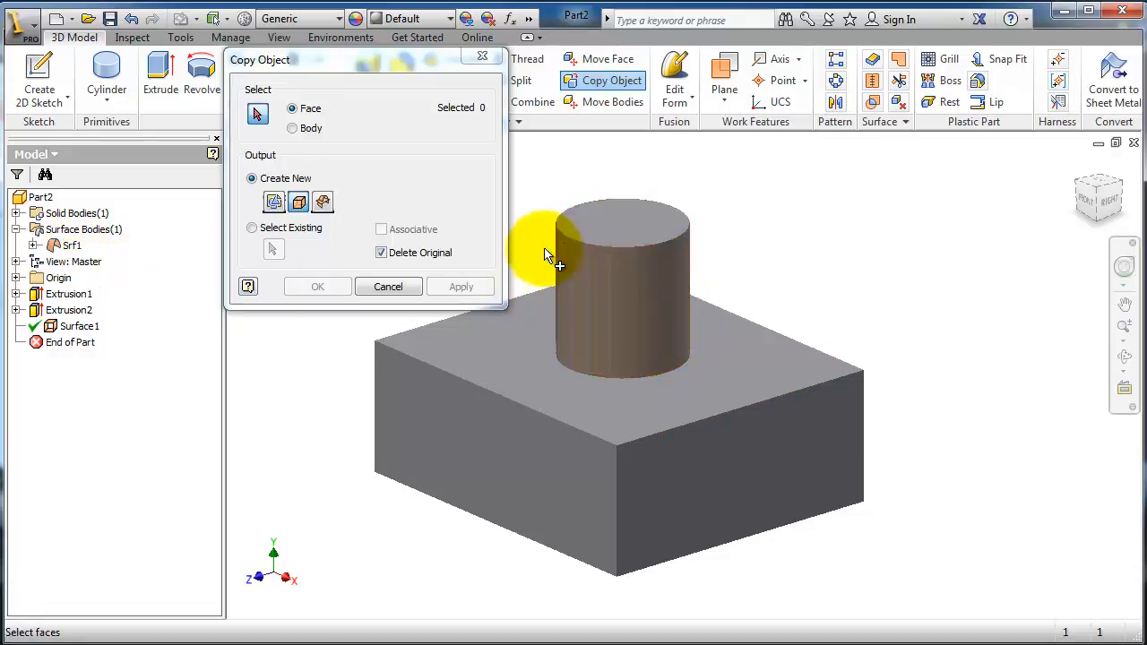
{"action": "mouse_move", "coordinate": [610, 159]}
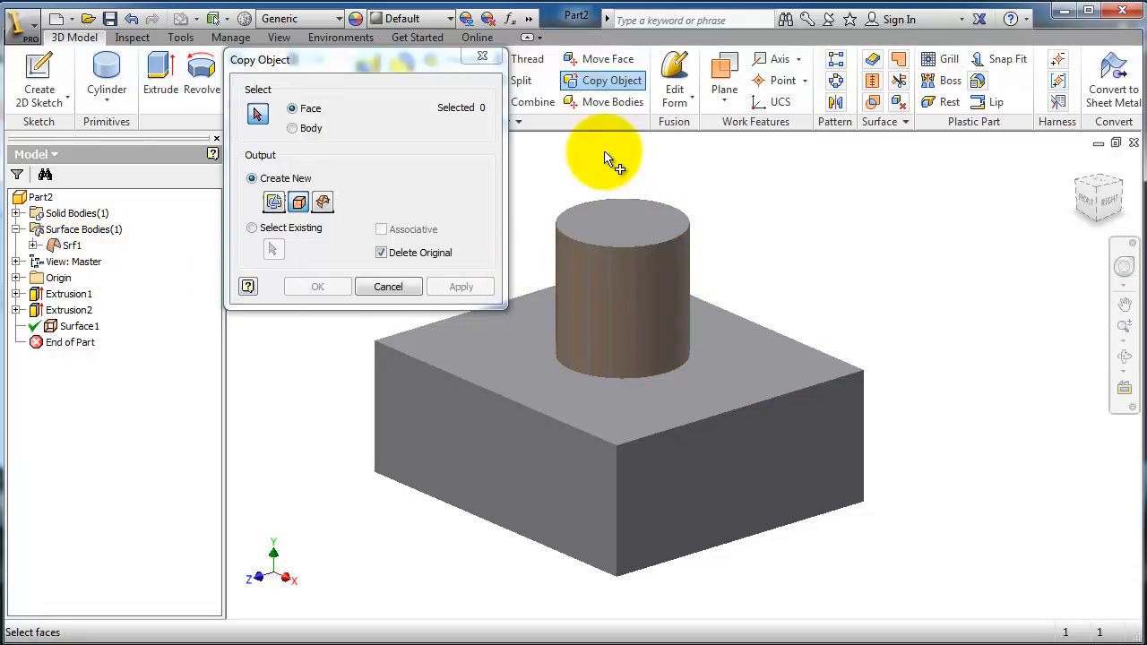
{"action": "mouse_move", "coordinate": [598, 287]}
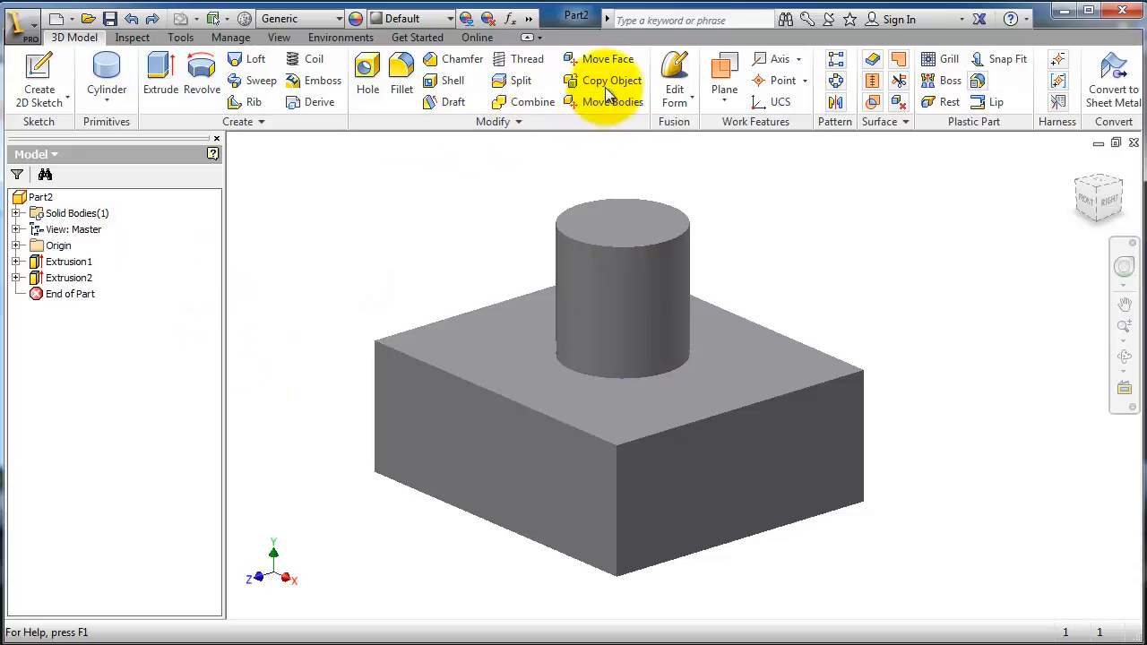
Copy the whole block-with-cylinder solid as a surface body using Body selection
{"action": "left_click", "coordinate": [611, 81]}
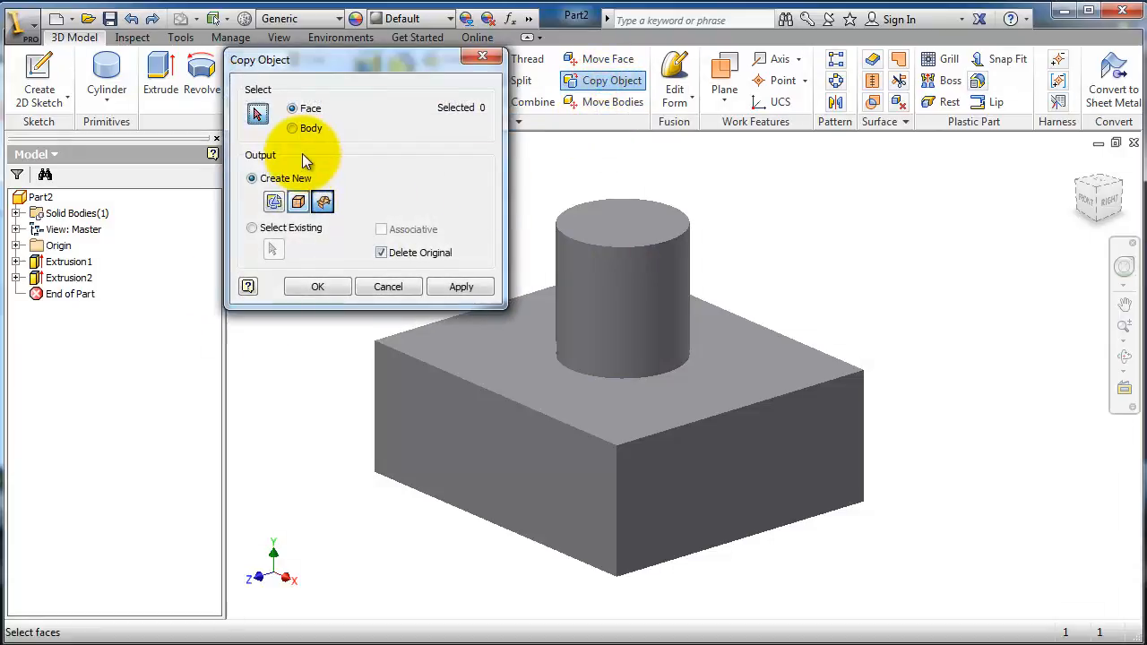
{"action": "left_click", "coordinate": [292, 129]}
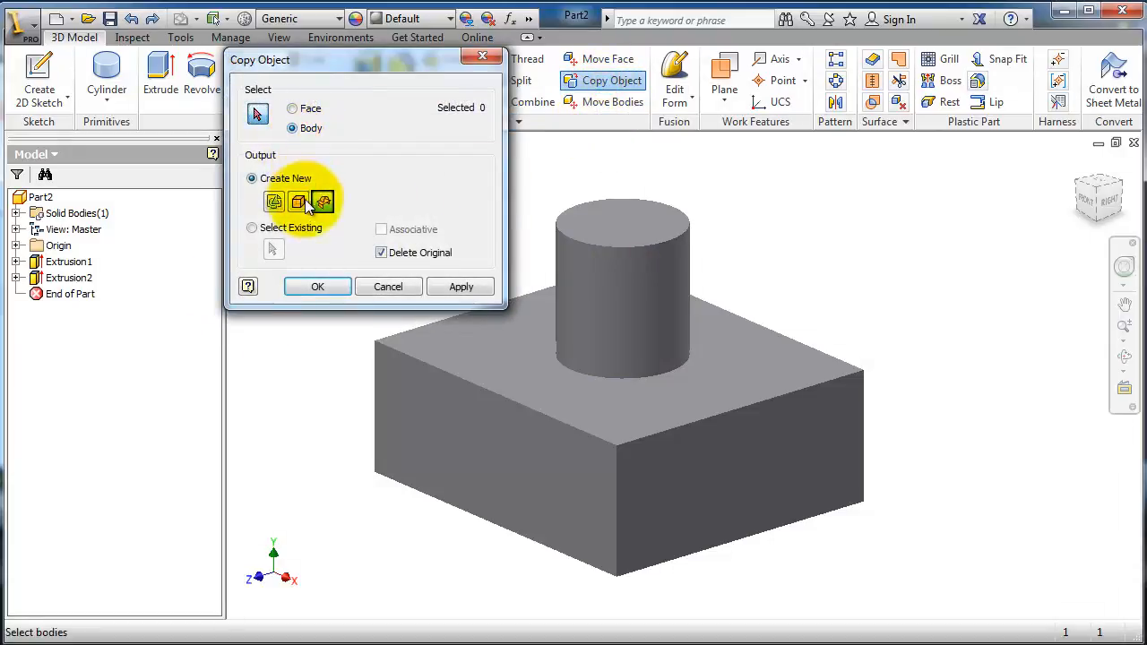
{"action": "left_click", "coordinate": [582, 359]}
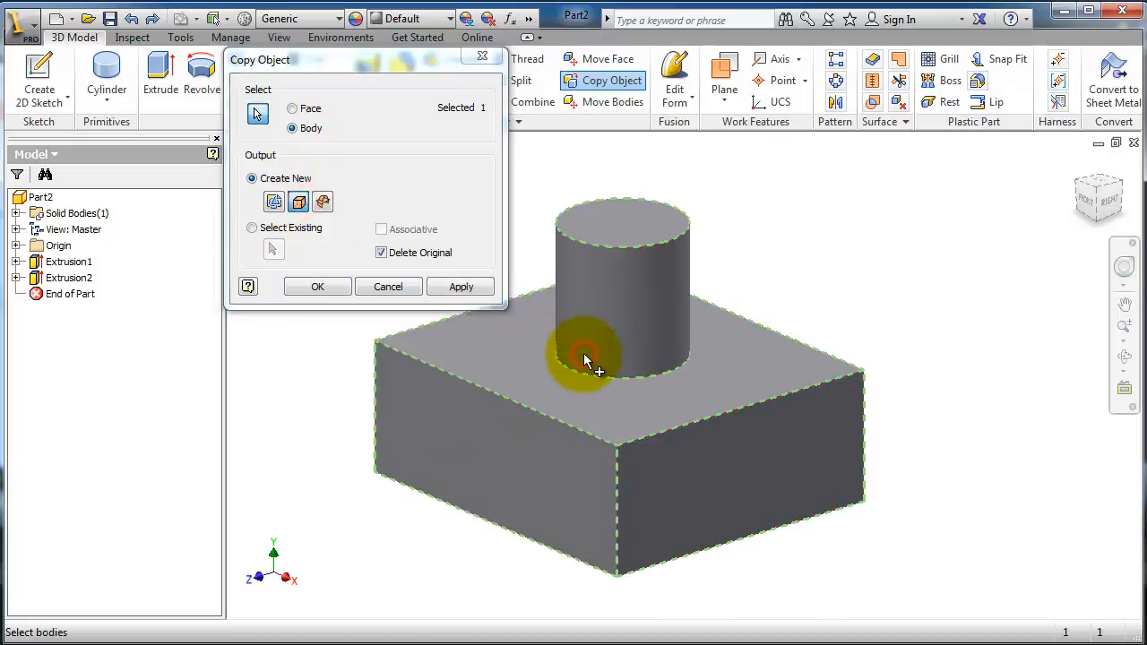
{"action": "left_click", "coordinate": [317, 286]}
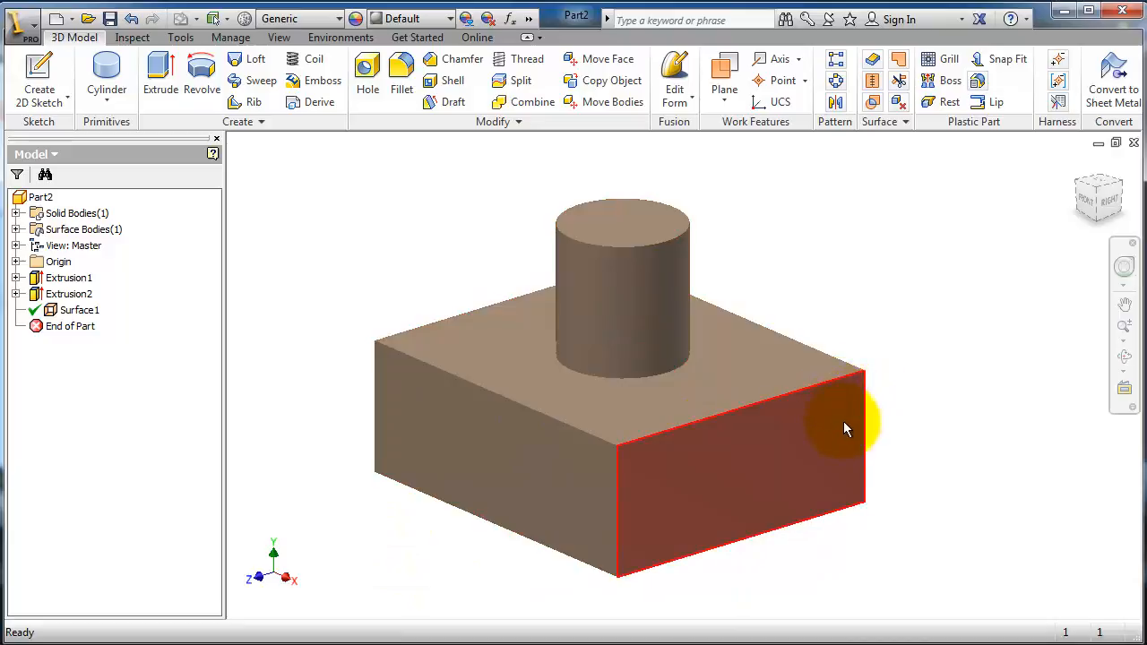
Orbit the model to view the underside and then the top of the block
{"action": "left_click_drag", "start_coordinate": [846, 428], "coordinate": [835, 284]}
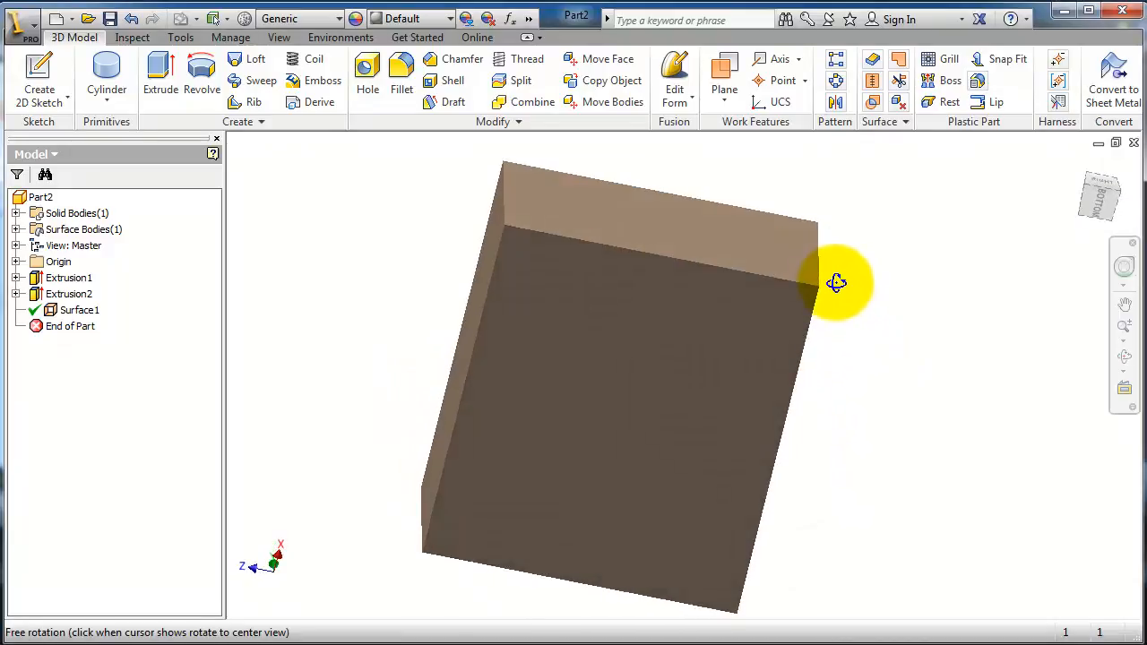
{"action": "left_click_drag", "start_coordinate": [835, 283], "coordinate": [789, 354]}
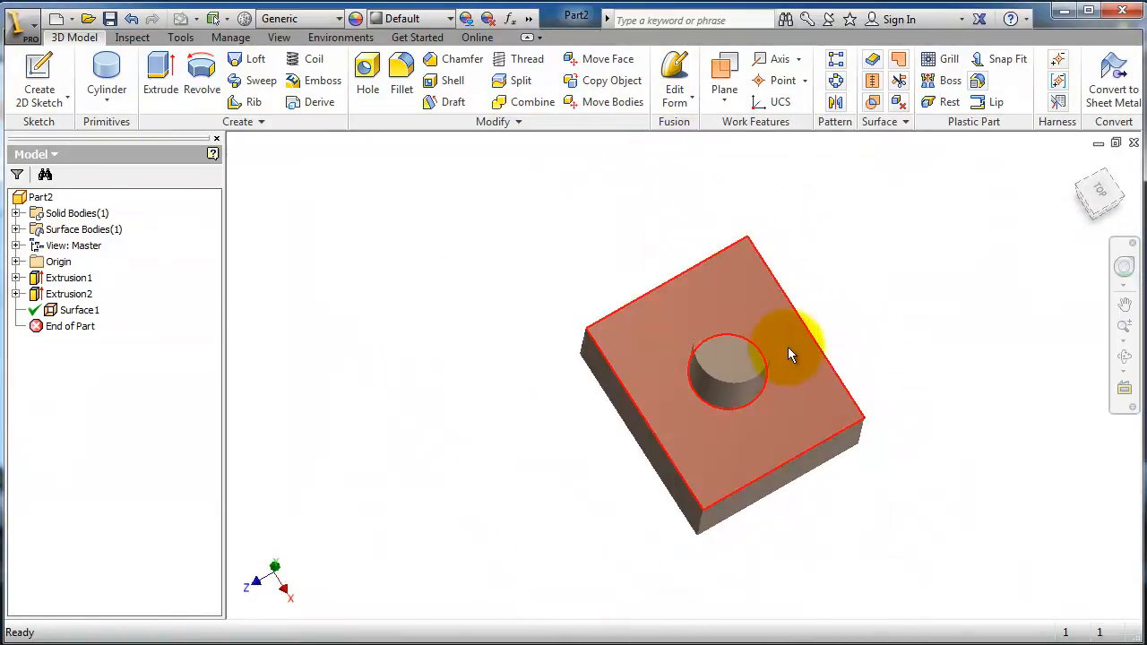